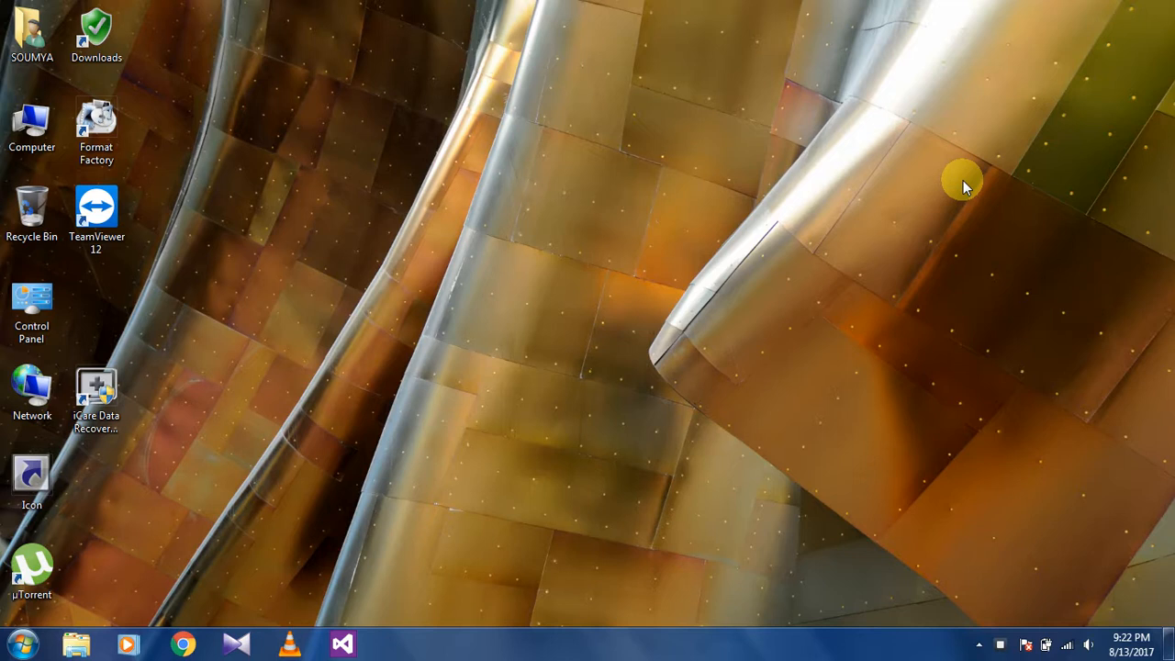
mouse_move(626, 376)
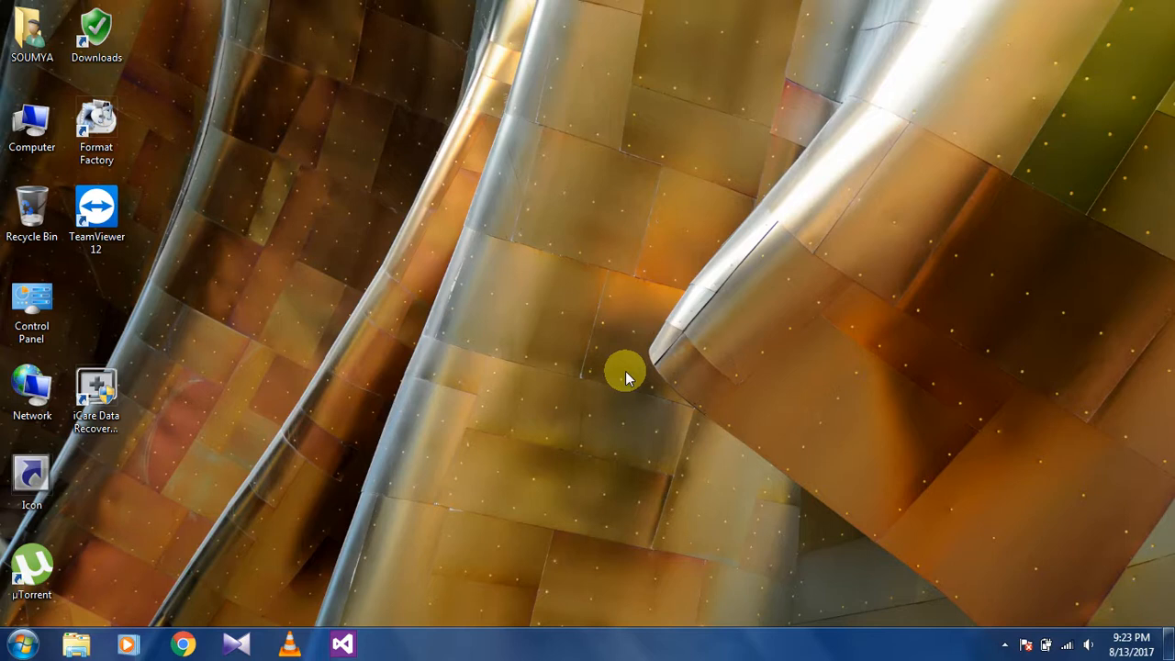
mouse_move(386, 541)
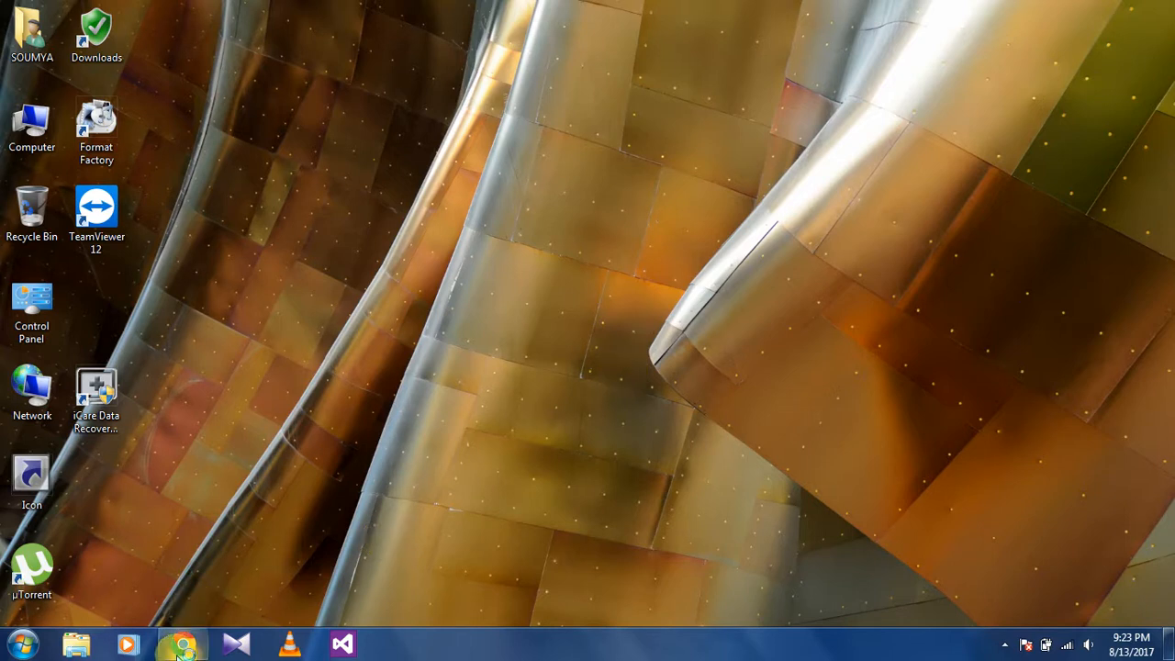
Step: Search Google in Chrome for 'icare data recovery' via the search suggestion
click(181, 643)
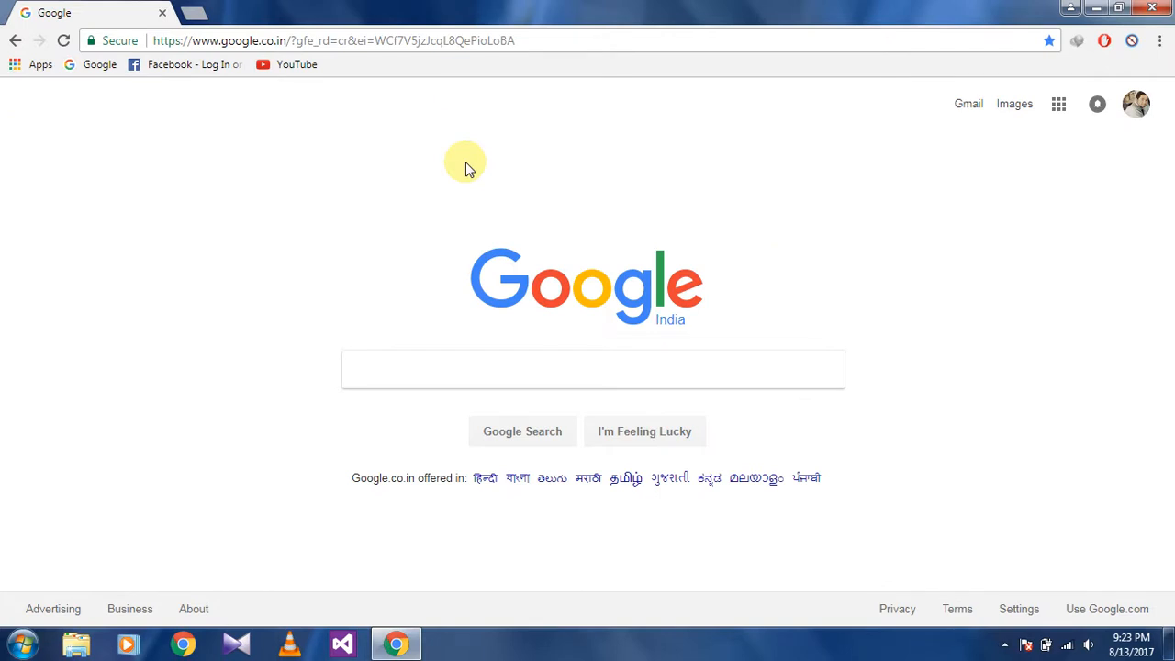
text(icare data)
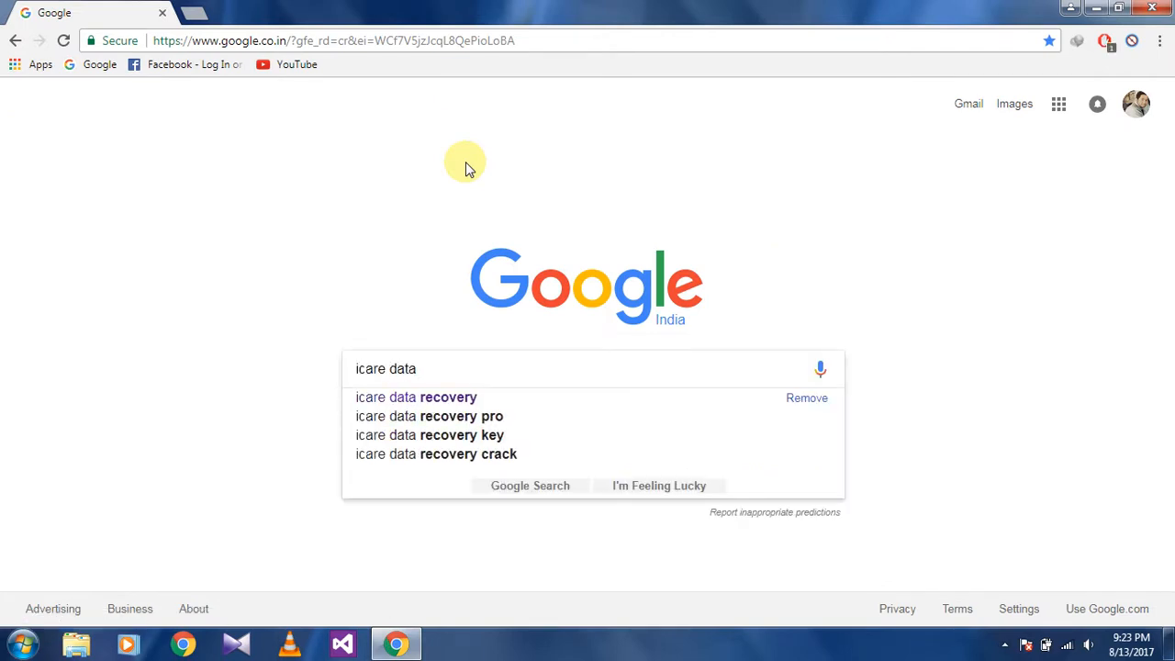
click(416, 396)
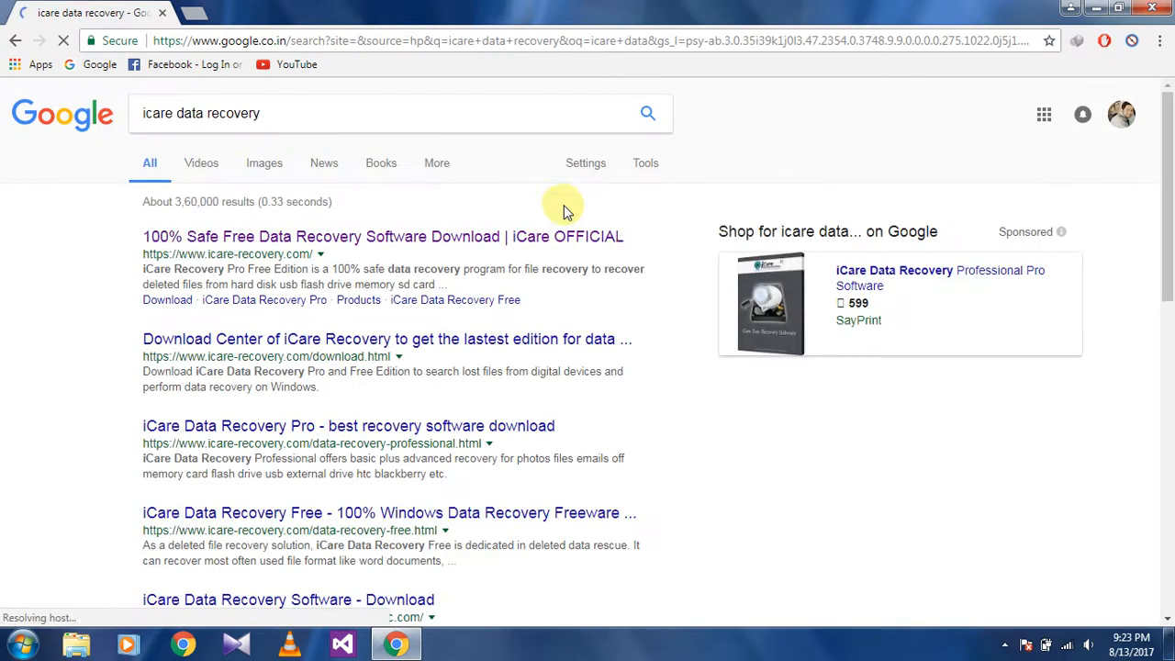
mouse_move(578, 243)
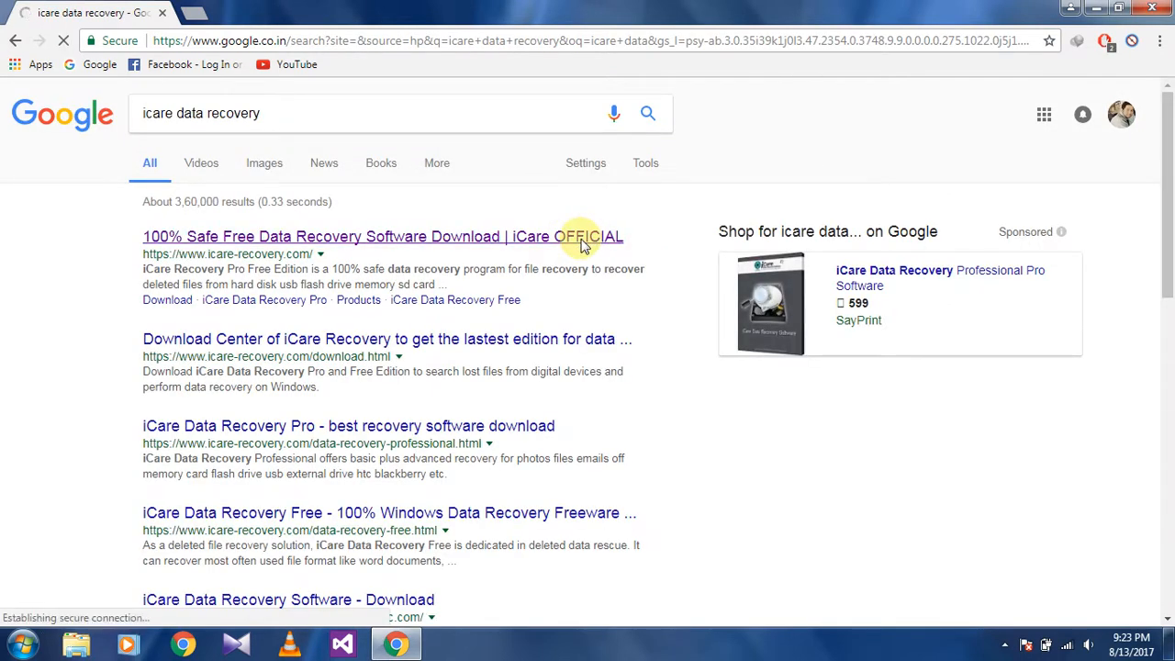
Step: Visit the official iCare Recovery site, scroll to the Download Free Edition button, and close Chrome
click(382, 236)
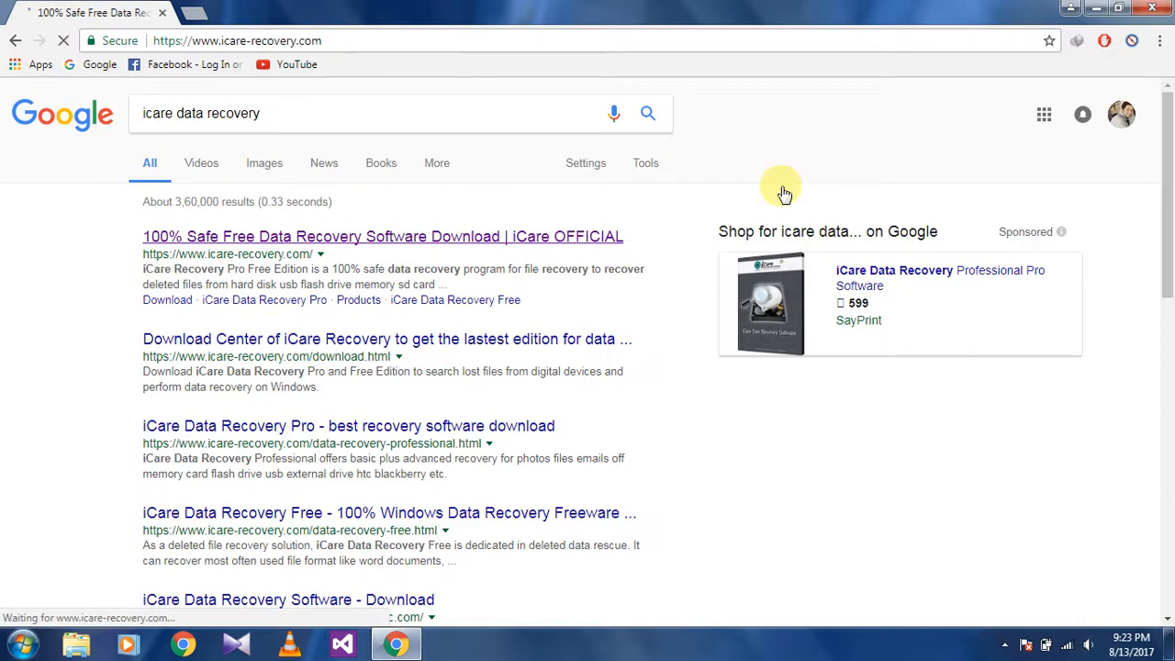
click(382, 236)
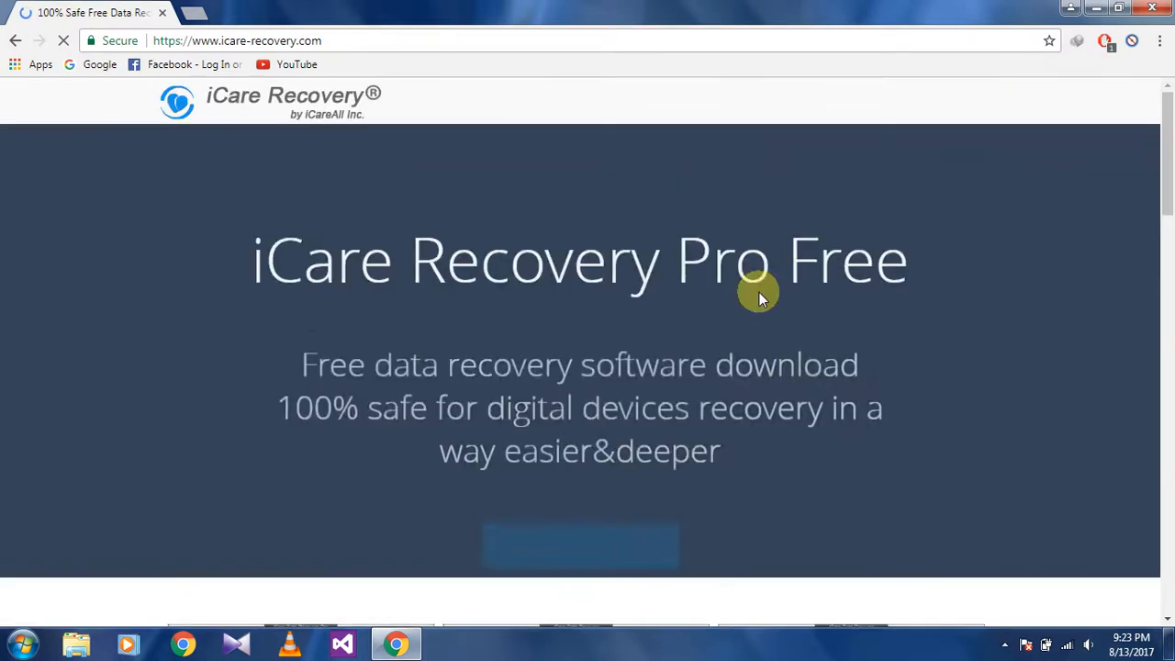
scroll(down, 3)
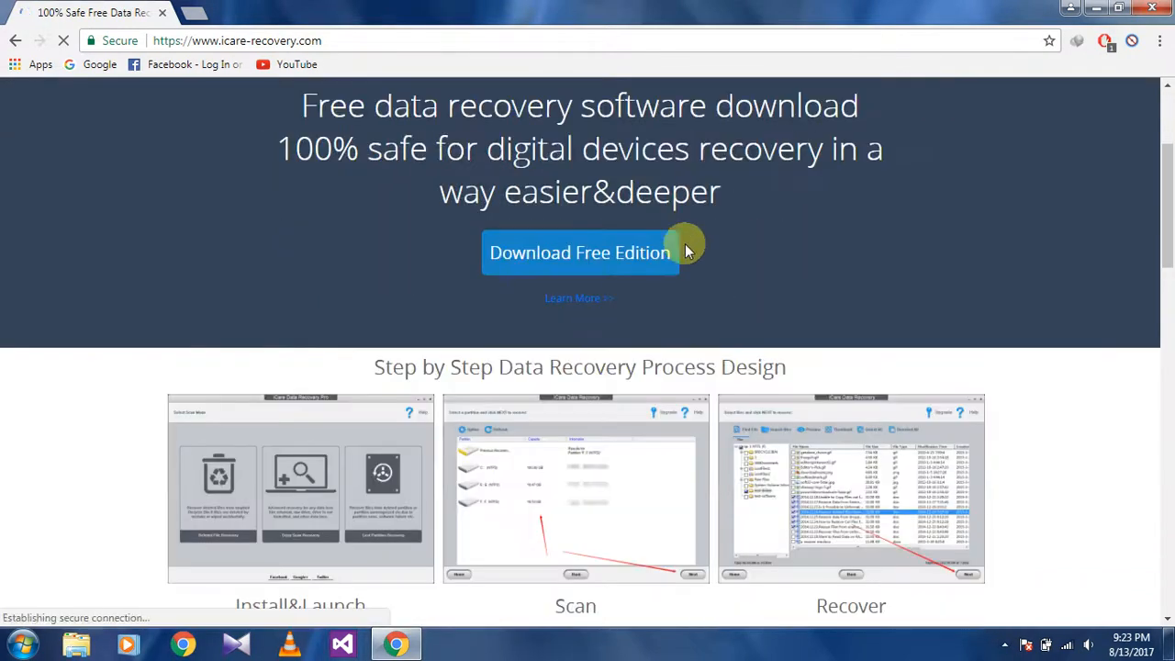
mouse_move(785, 260)
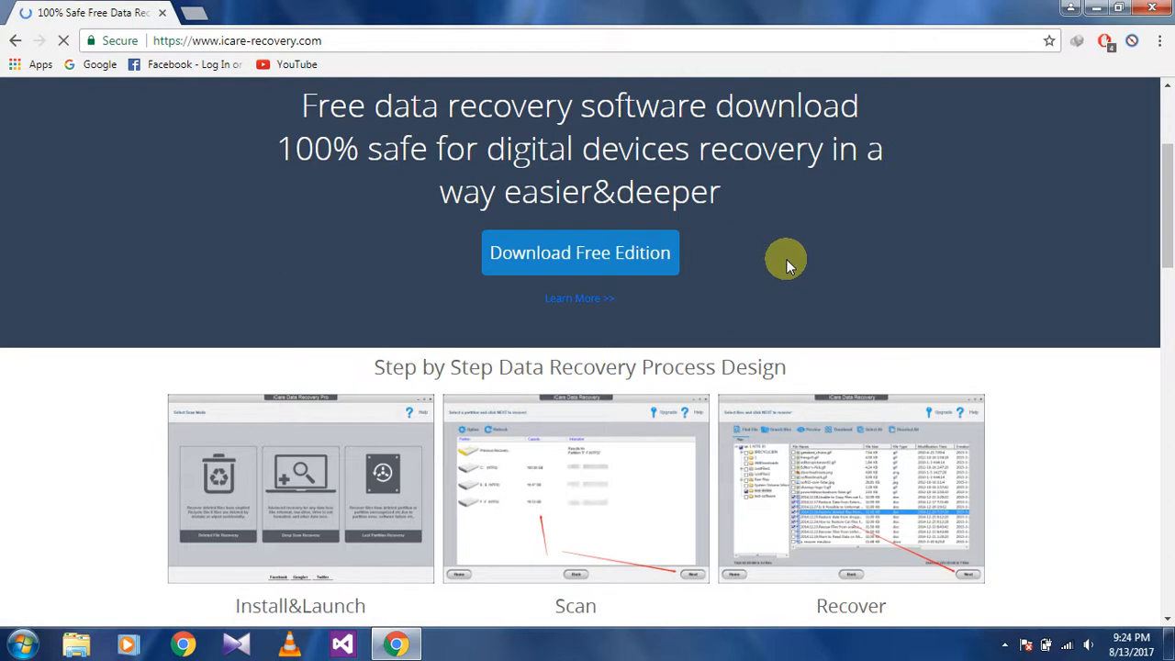
click(579, 252)
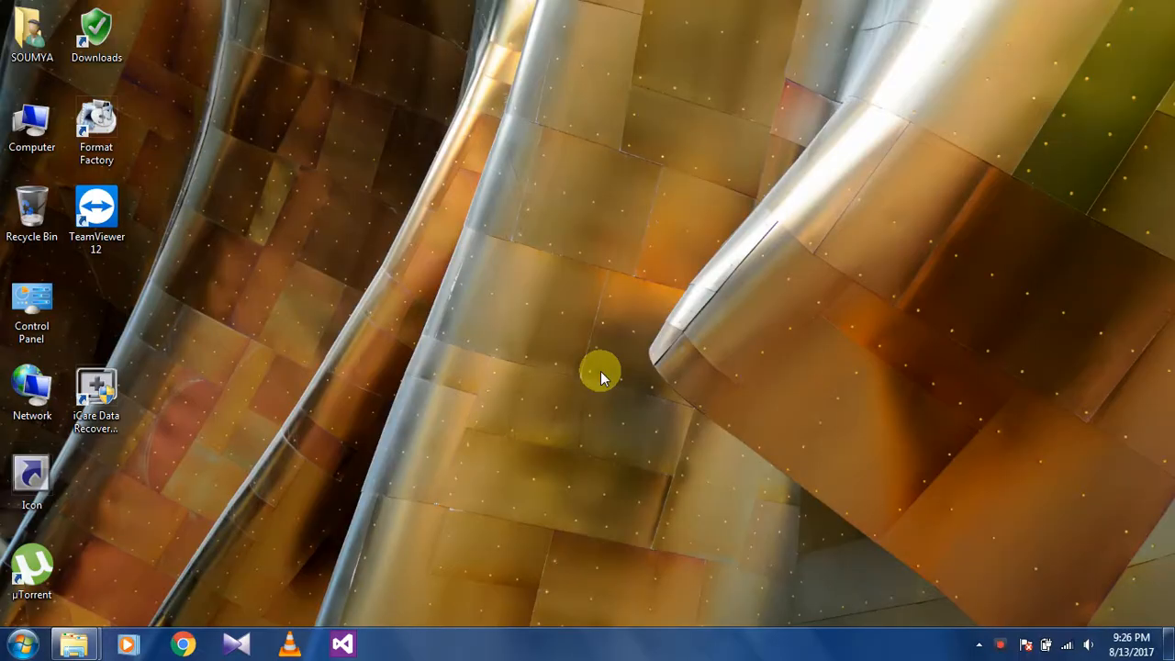
mouse_move(207, 246)
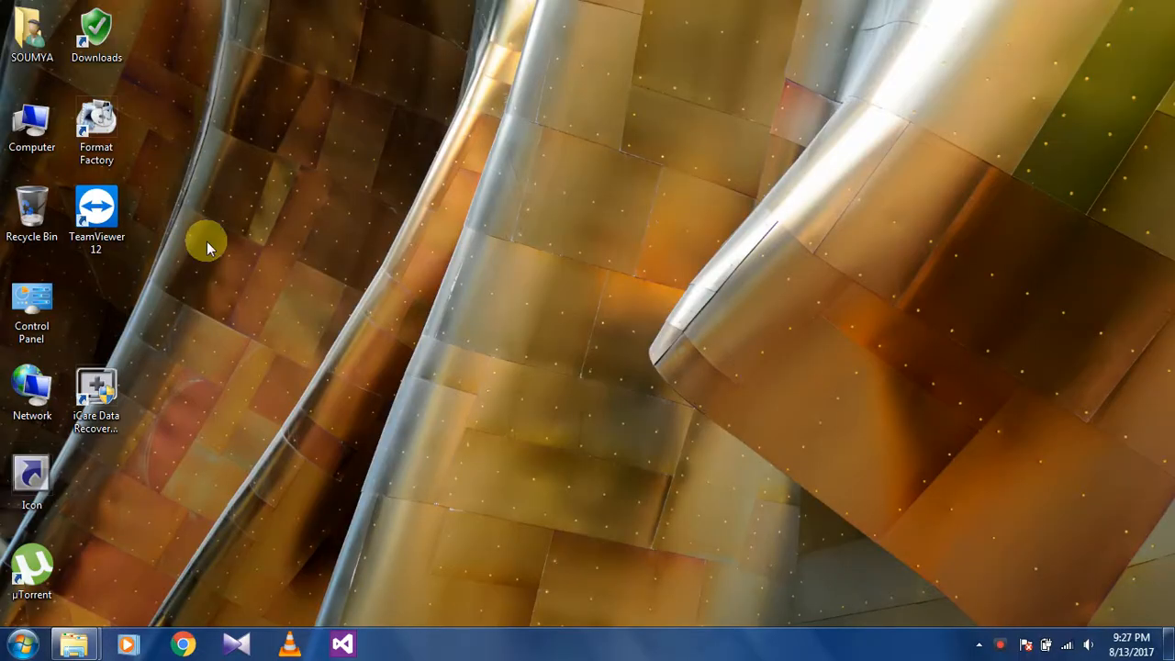
double_click(32, 128)
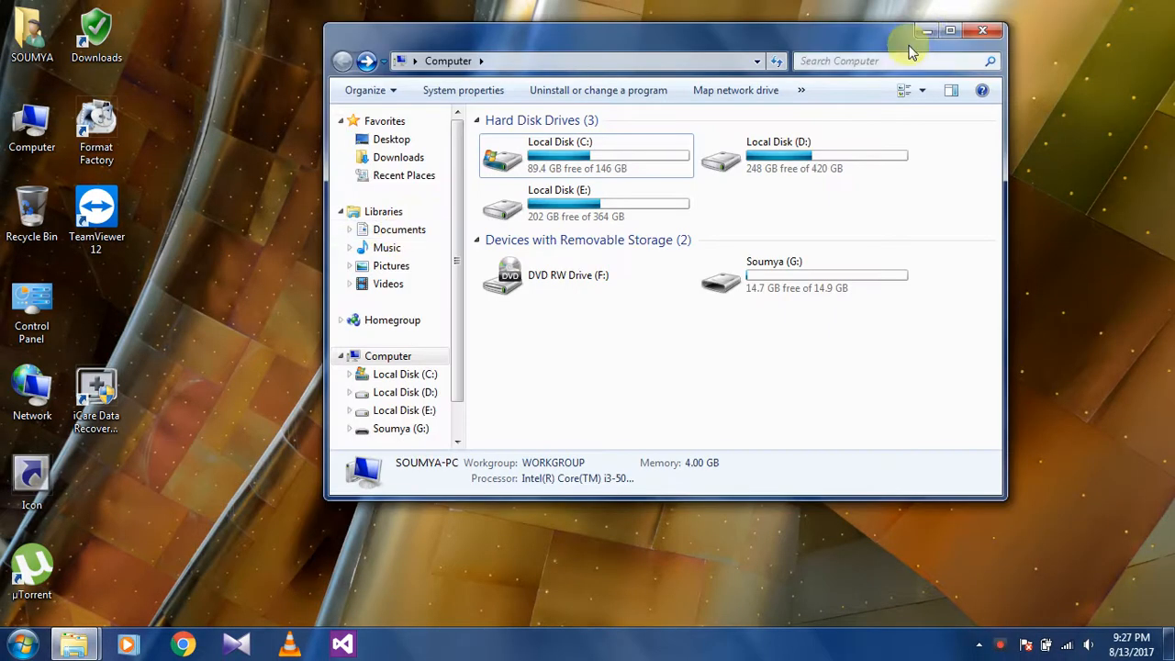
click(950, 30)
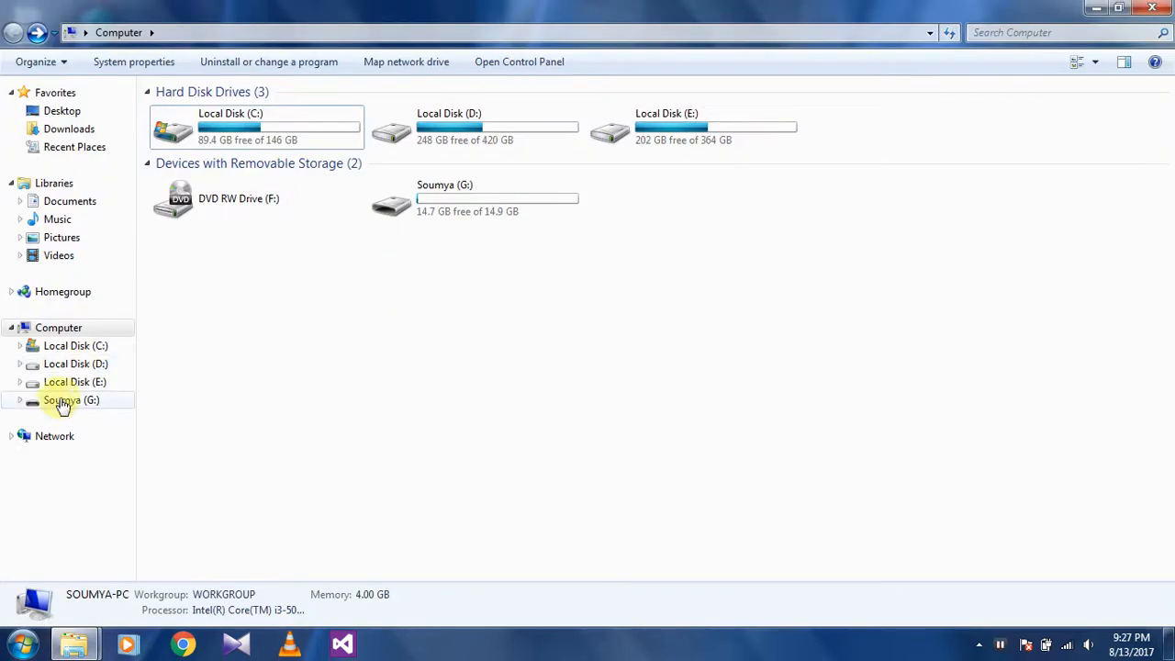
double_click(71, 400)
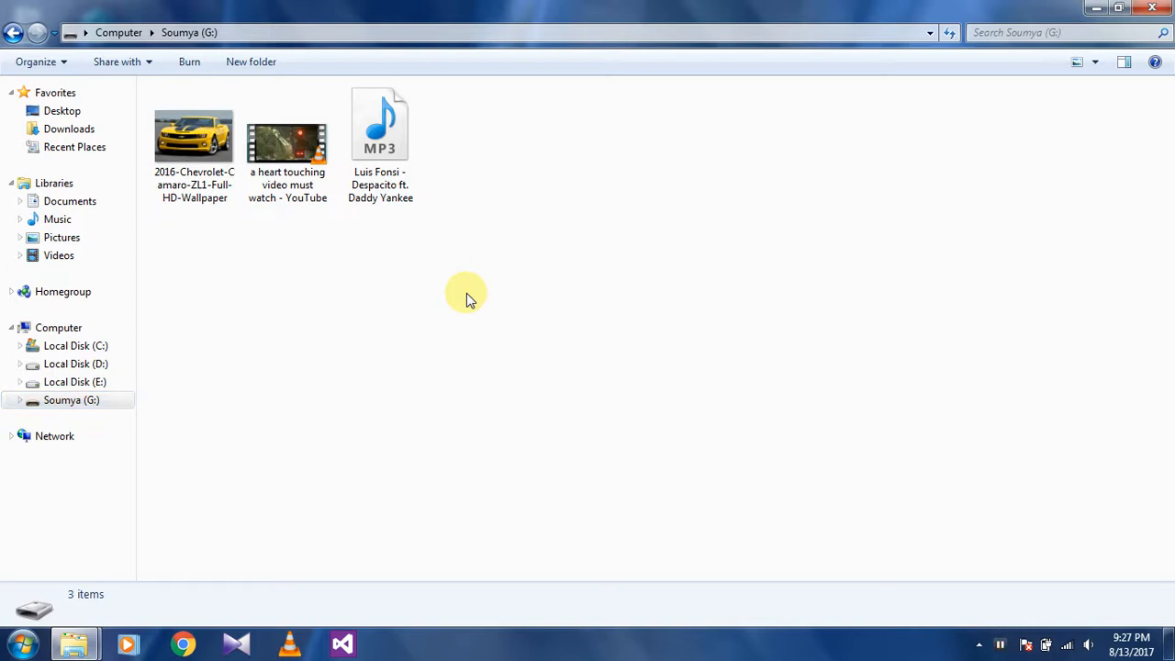
key(ctrl+a)
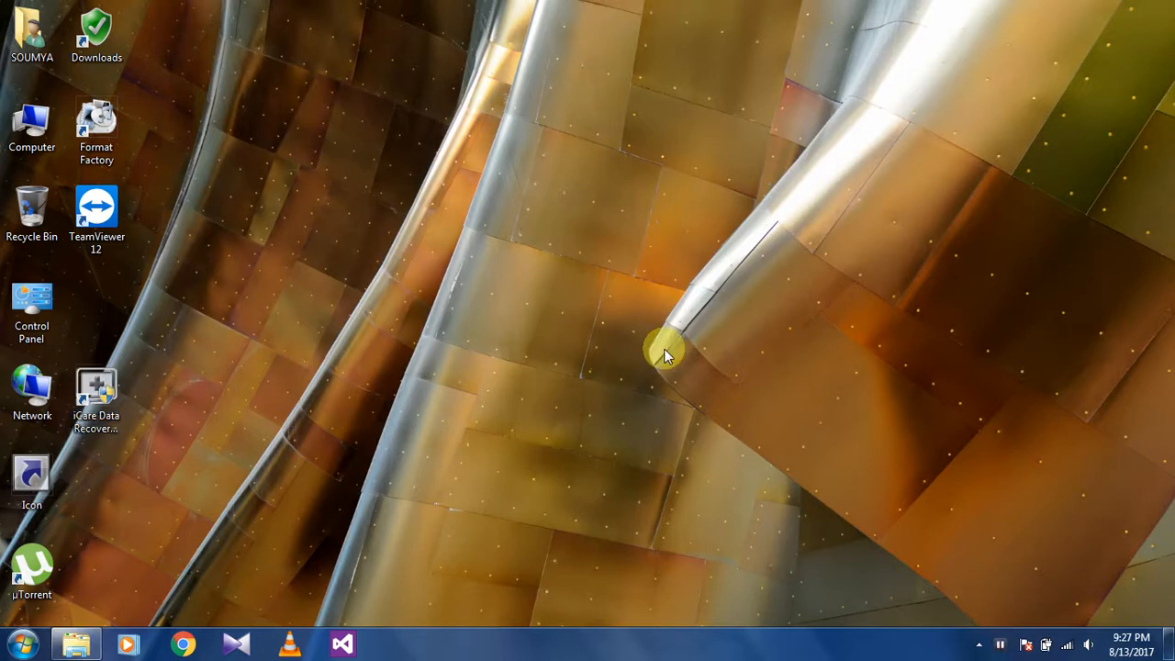
Step: Launch iCare Data Recovery Free and scan the G: Soumya partition for deleted files
double_click(95, 390)
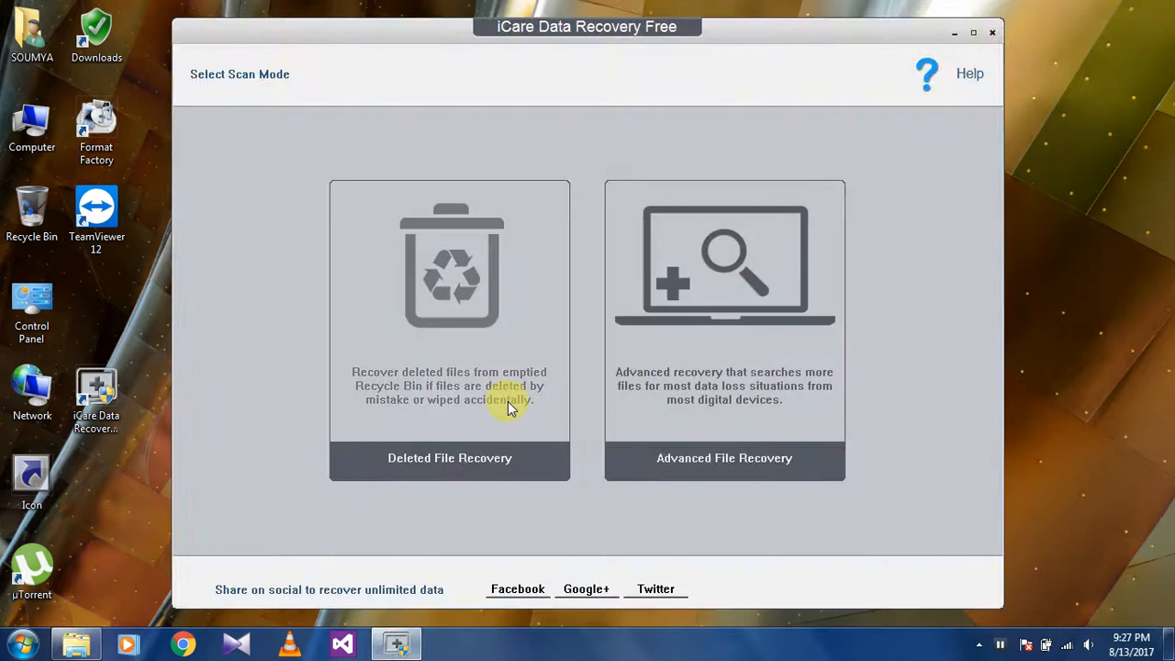
click(450, 458)
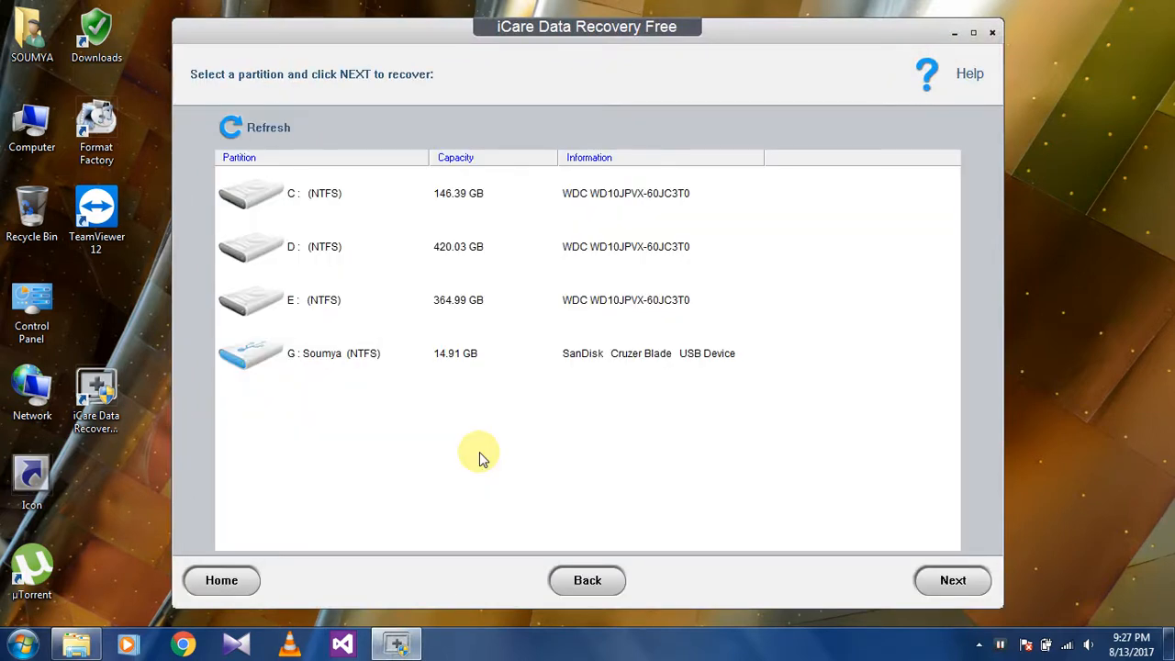
click(333, 354)
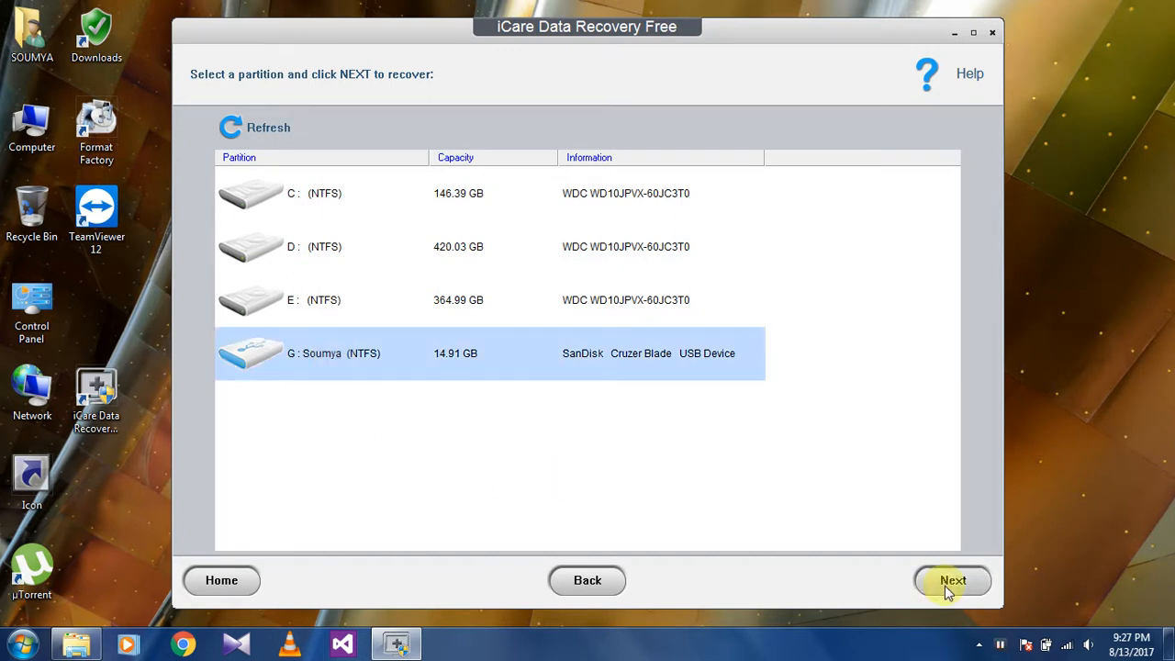
click(952, 580)
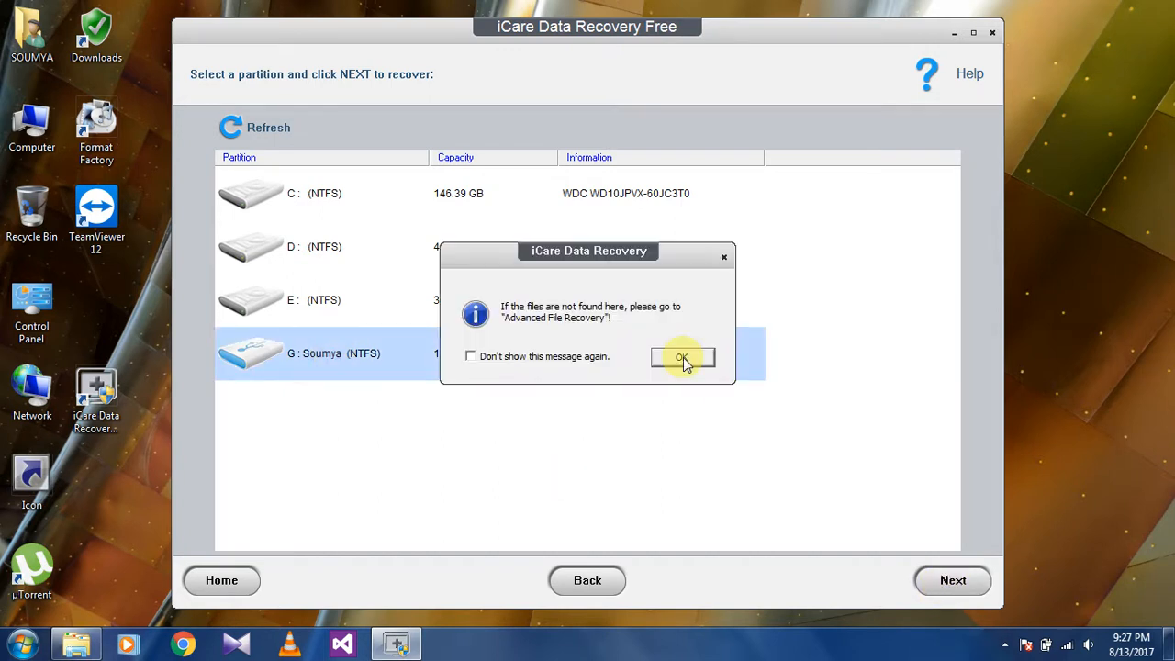
click(681, 357)
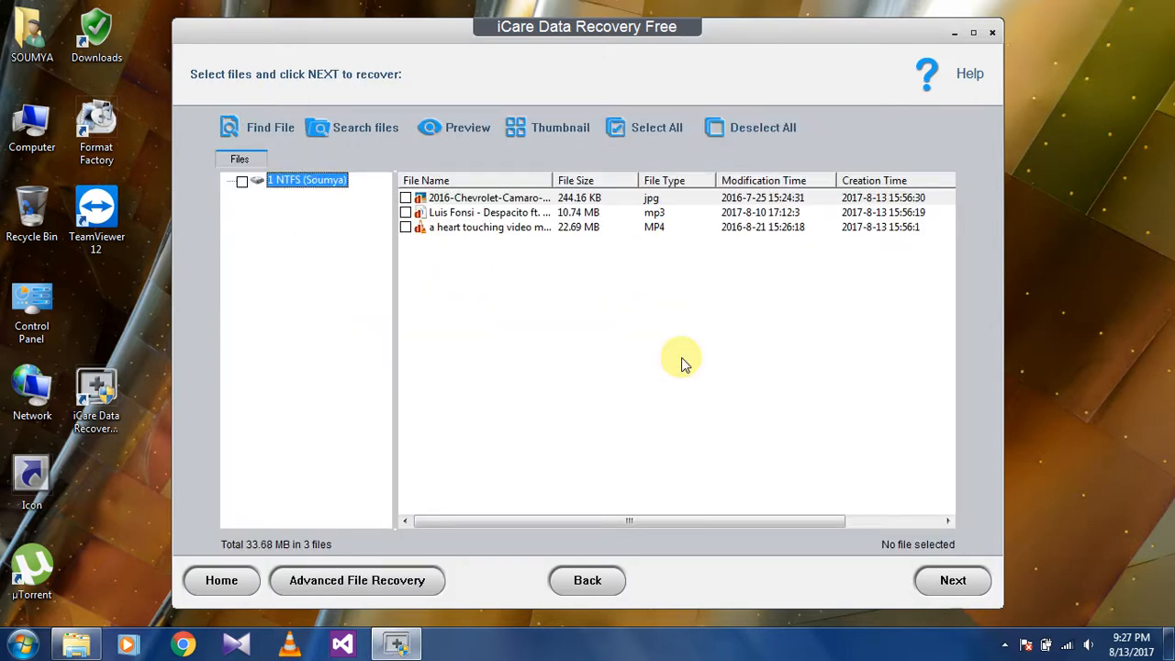
mouse_move(425, 232)
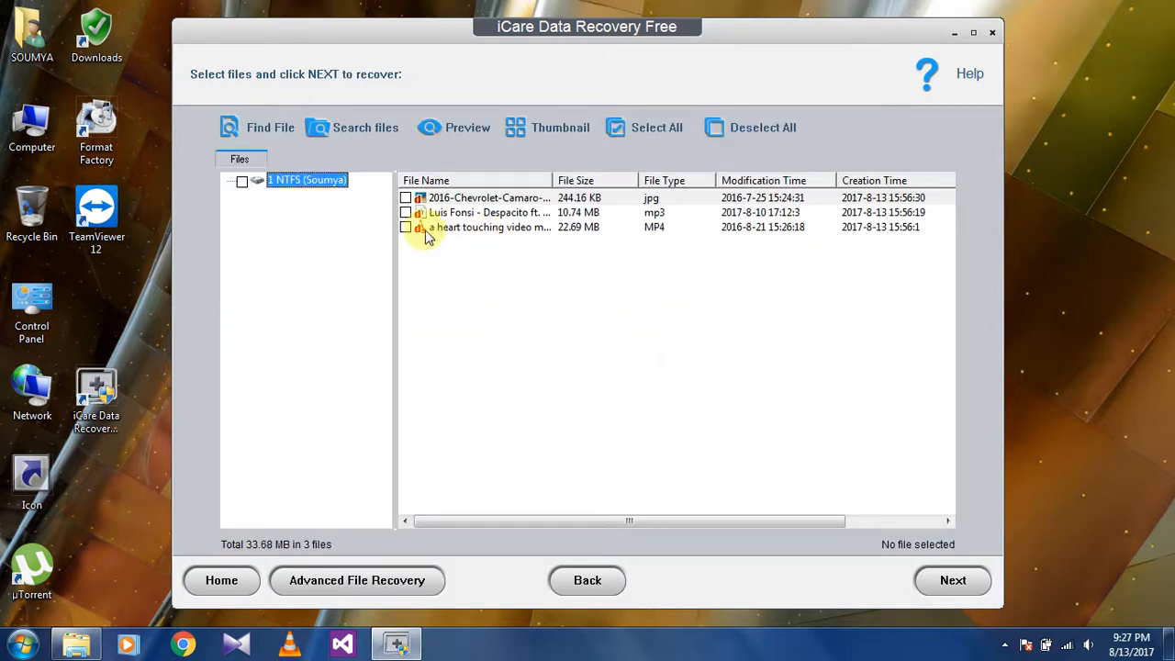
mouse_move(408, 231)
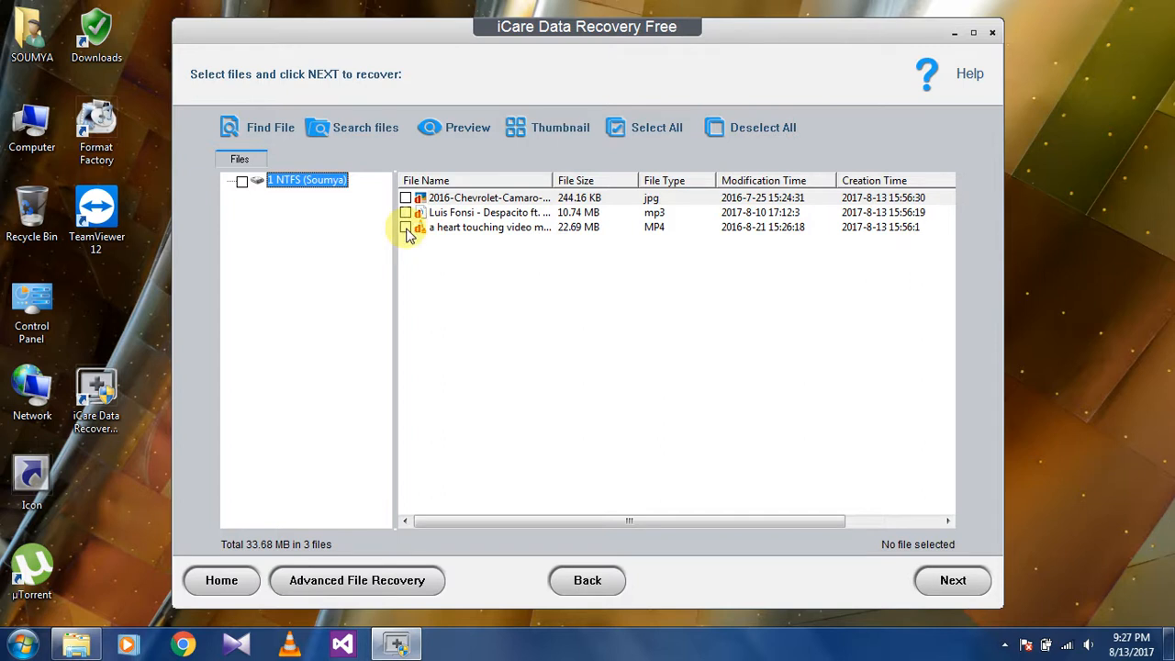
Step: Mark the heart touching video, Luis Fonsi song and Chevrolet picture, then continue
click(406, 227)
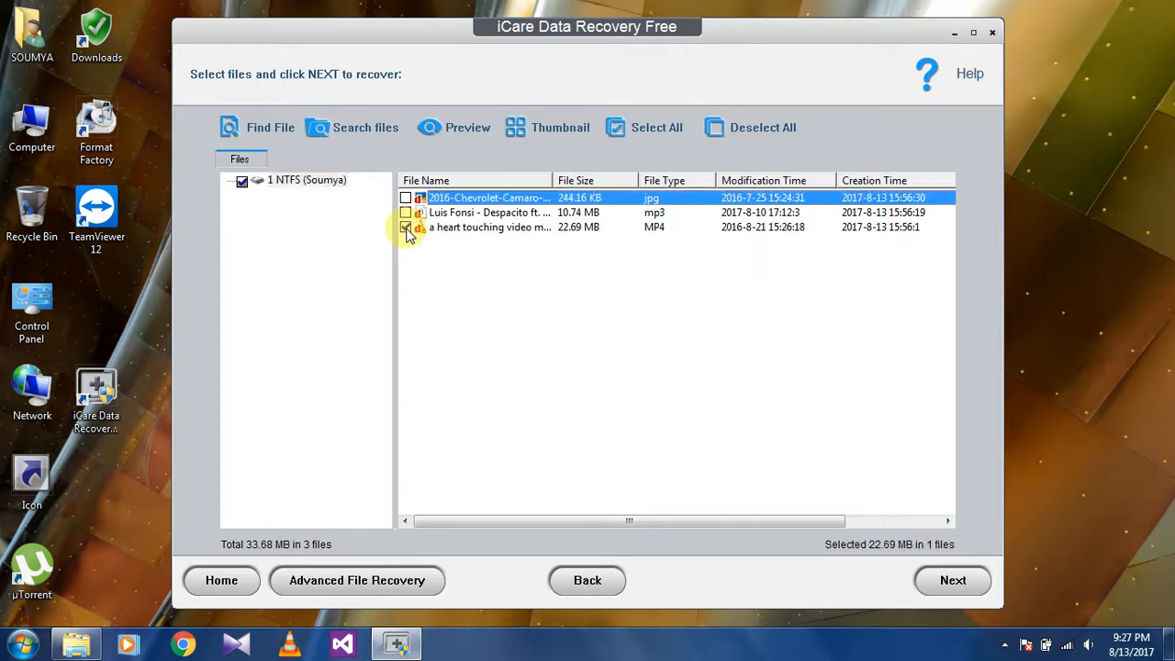
click(406, 198)
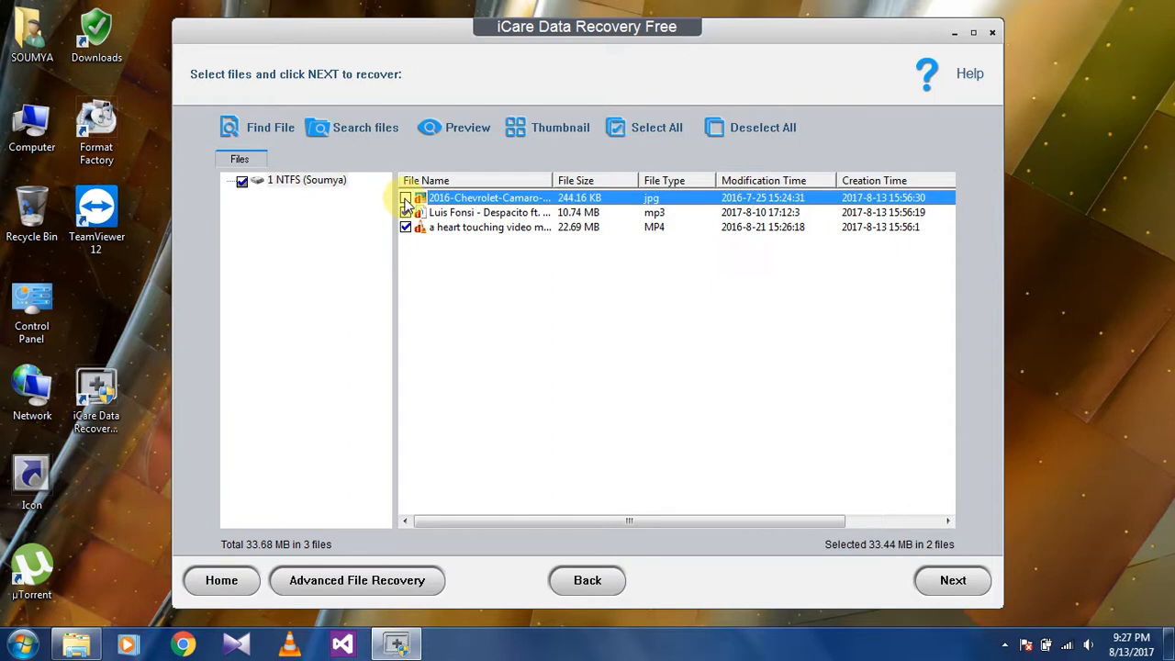
click(406, 198)
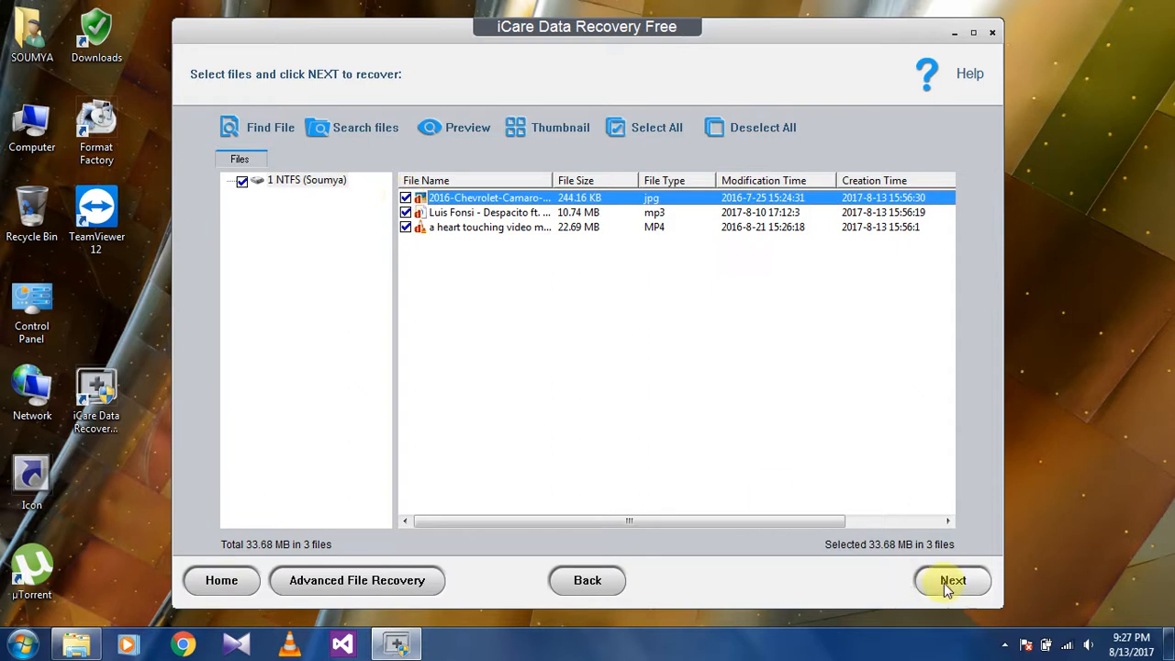
click(952, 580)
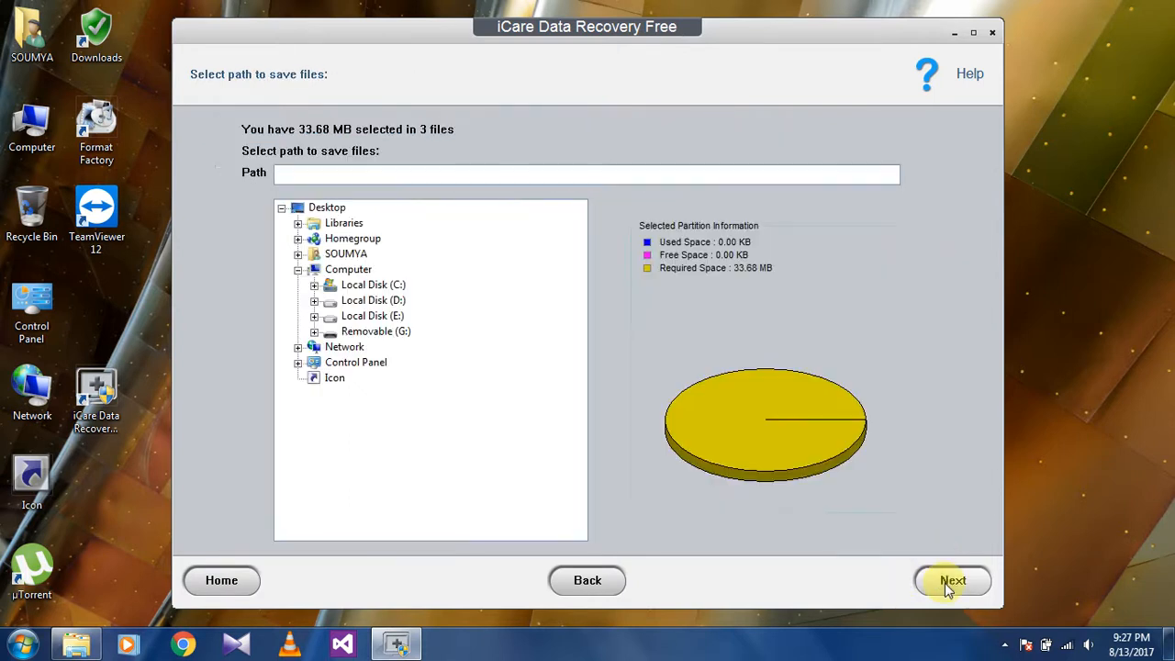
mouse_move(615, 289)
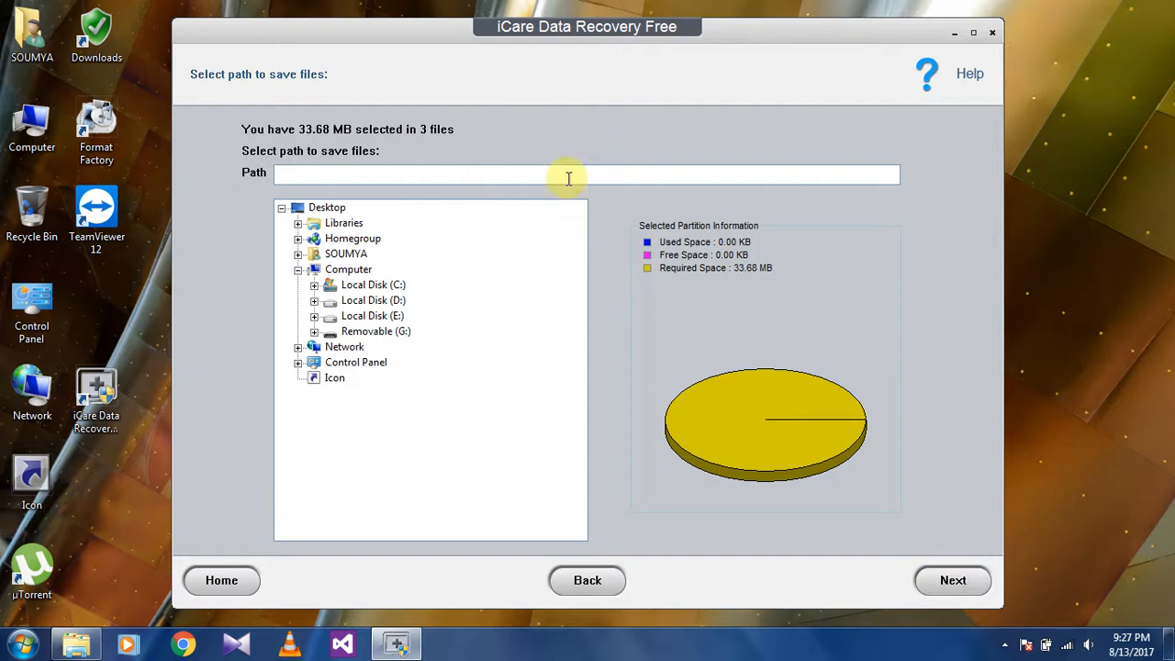
mouse_move(367, 347)
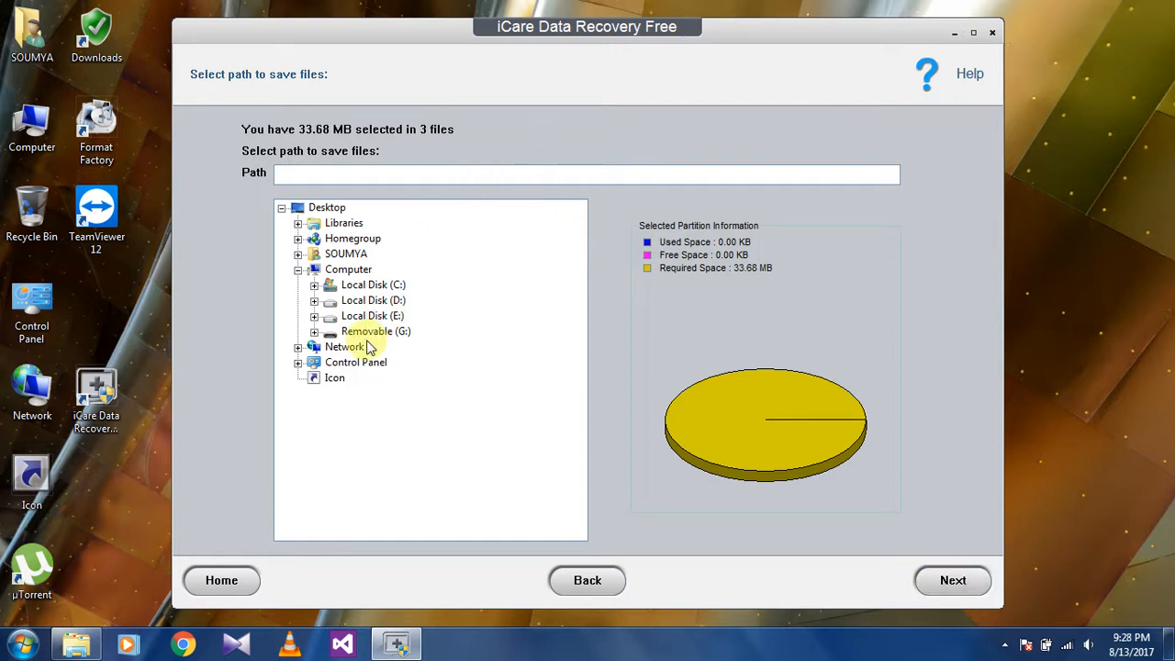
Step: Save the recovered files to Removable (G:), accepting the same-drive caution
click(375, 332)
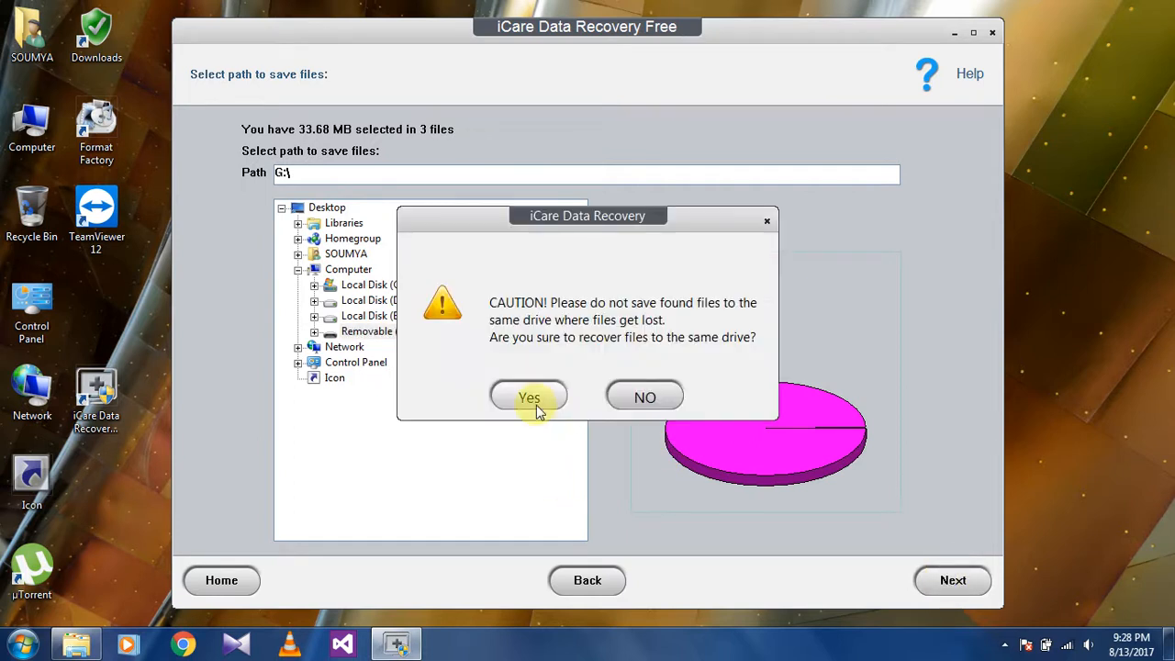
click(529, 396)
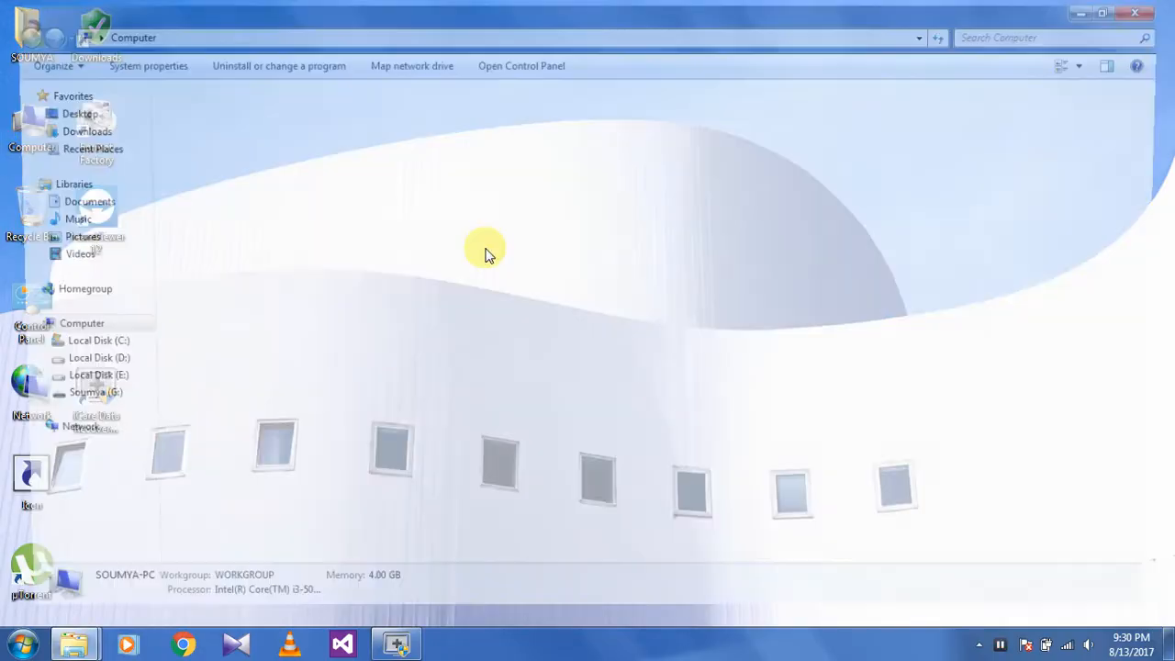
Step: Open Soumya (G:) and its '1 NTFS' folder to view the recovered files
double_click(96, 392)
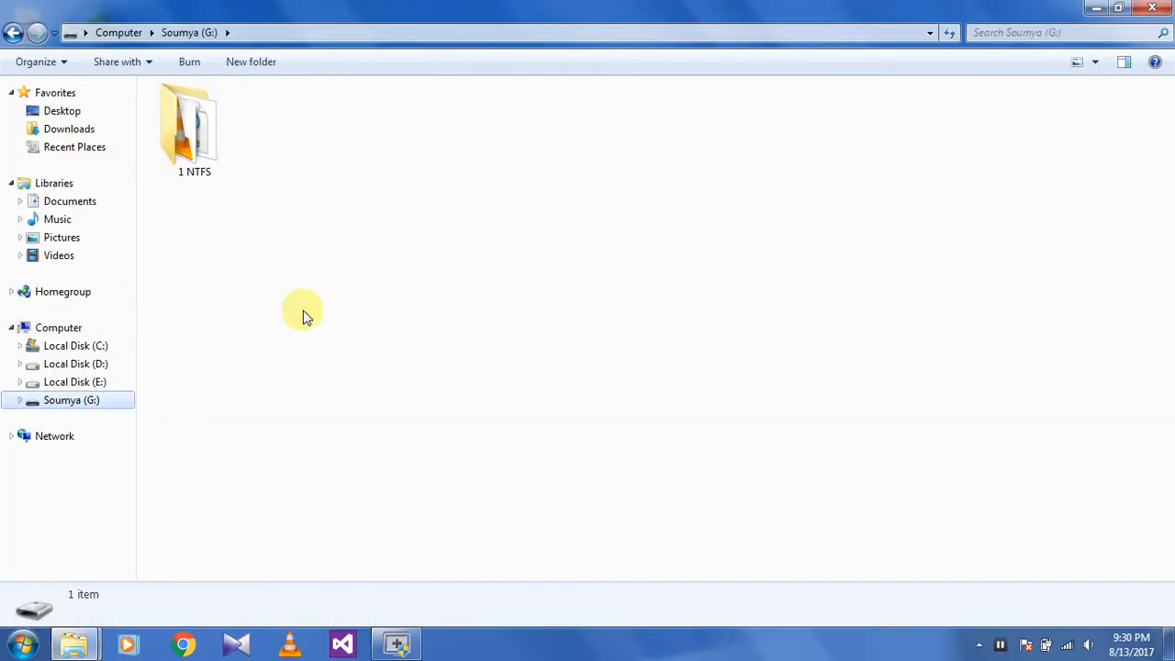
click(194, 128)
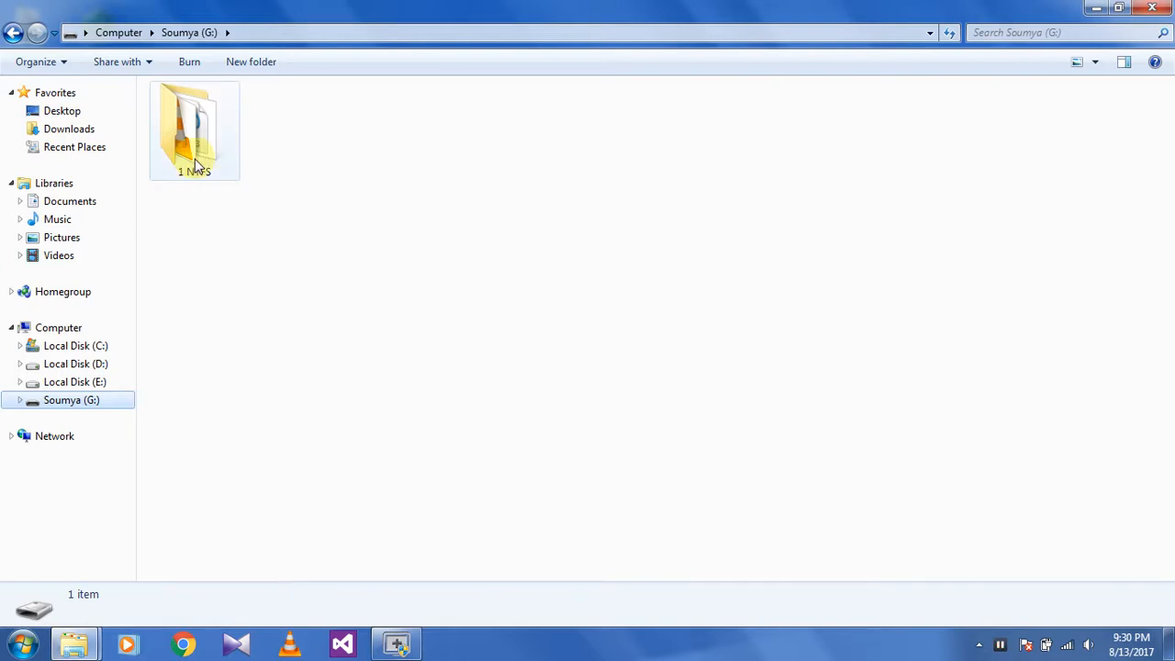
click(194, 129)
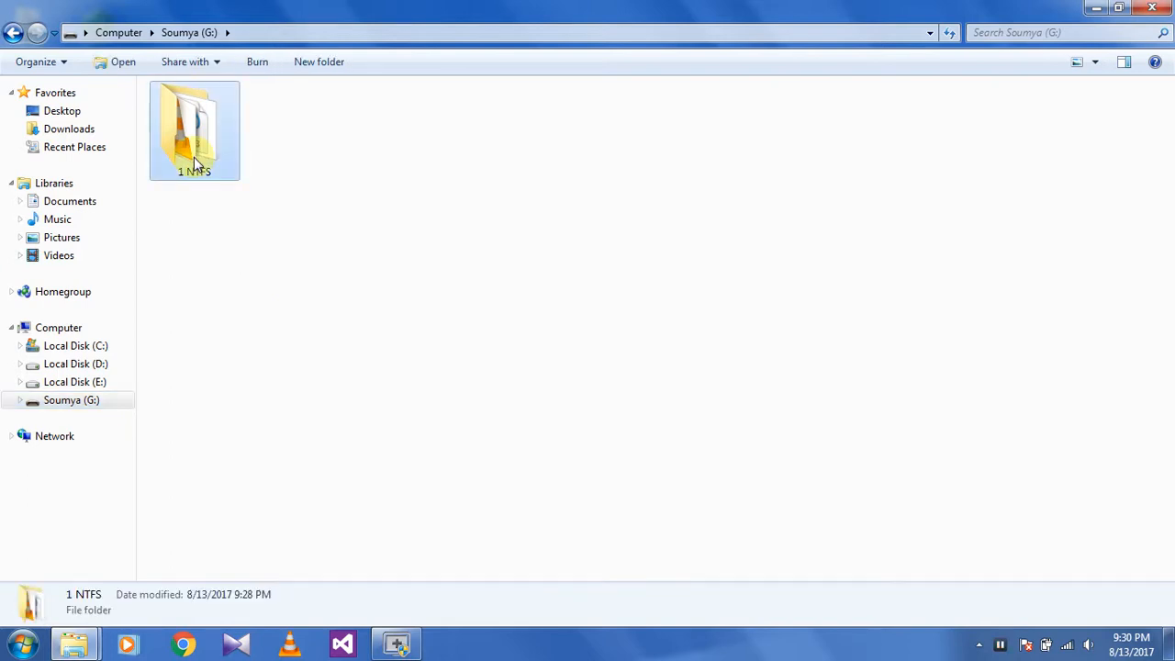
double_click(194, 129)
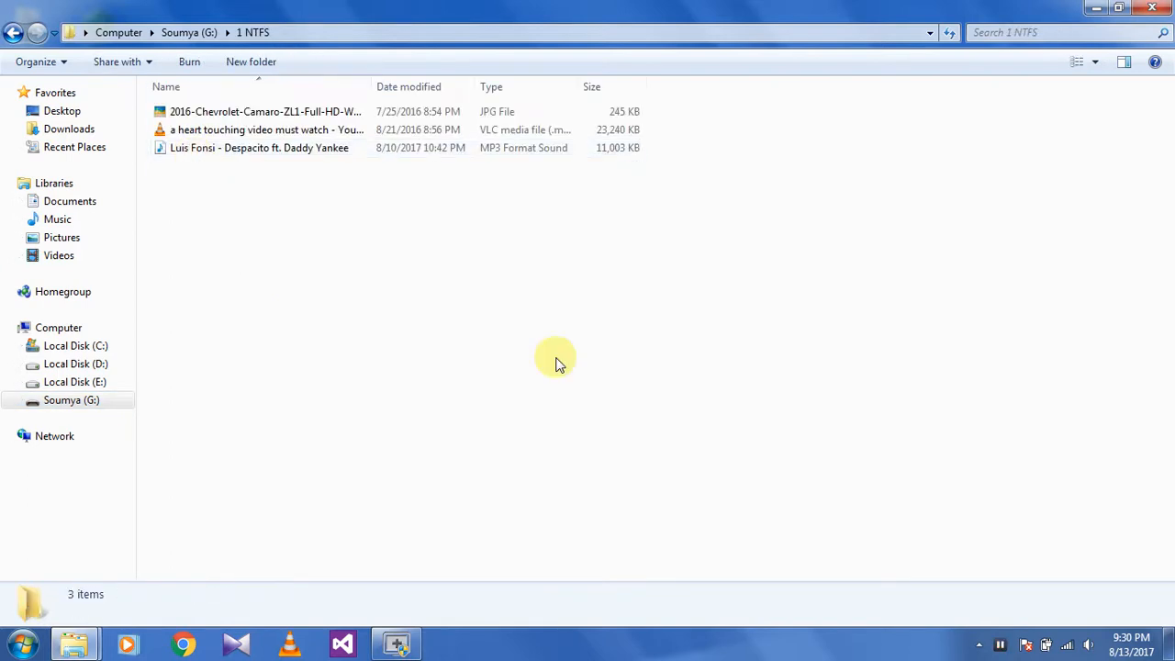